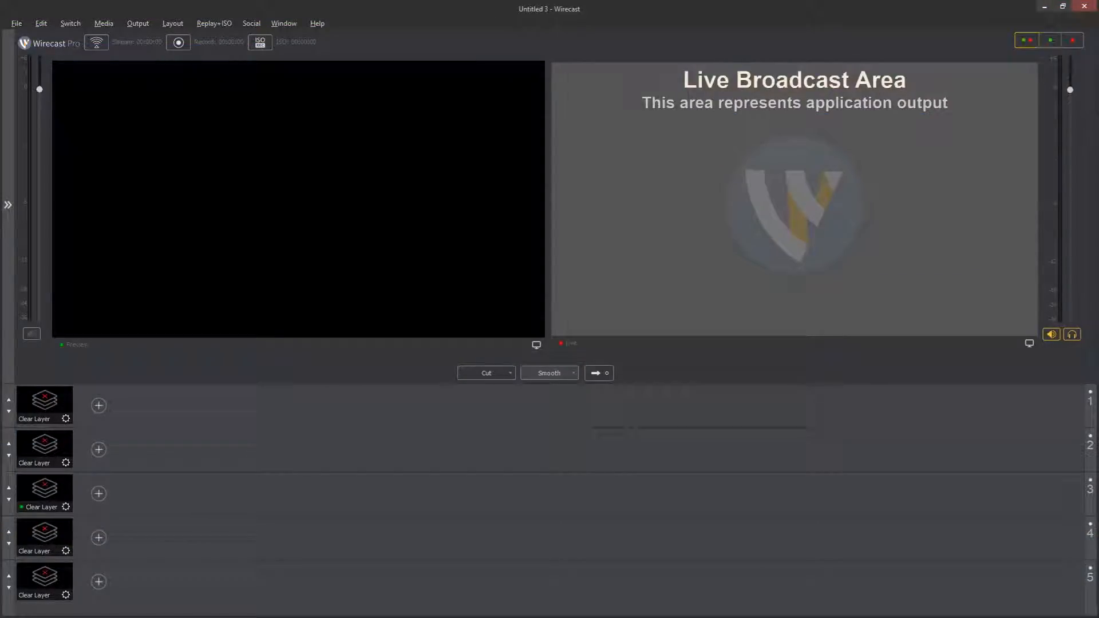
mouse_move(841, 470)
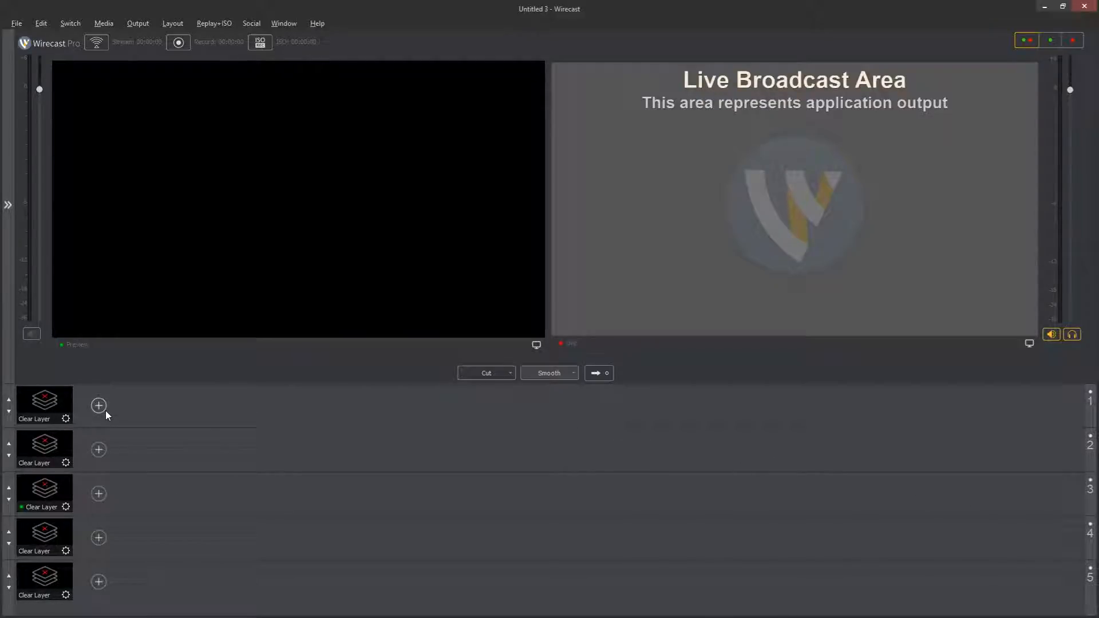
Step: Add a Web Page background shot, 'Untitled Web Page 1', to Master Layer 1
left_click(98, 406)
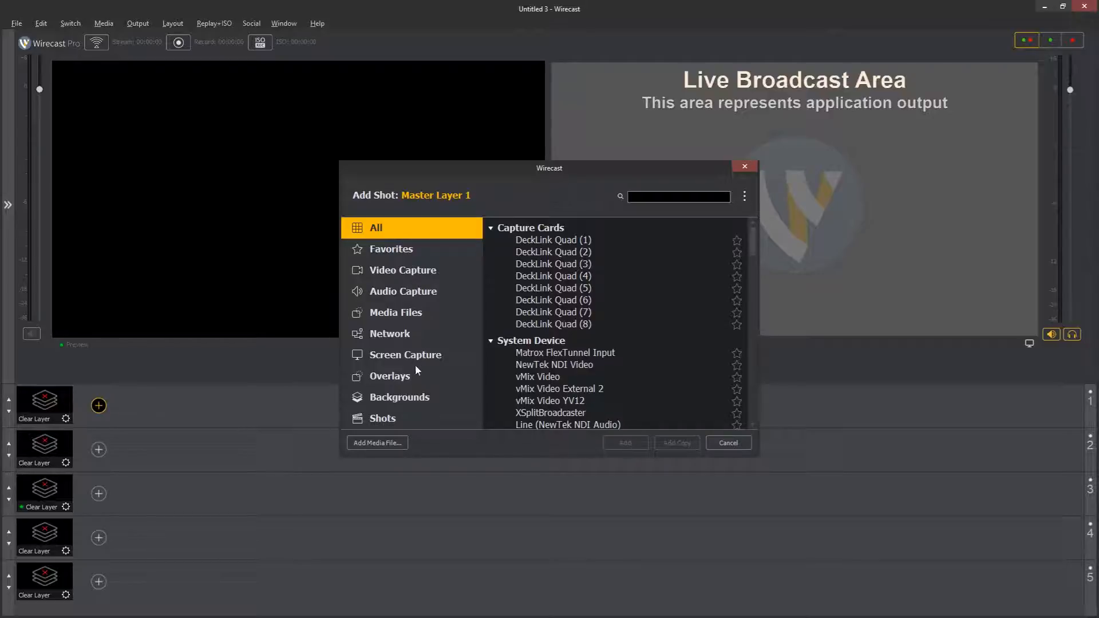
left_click(399, 397)
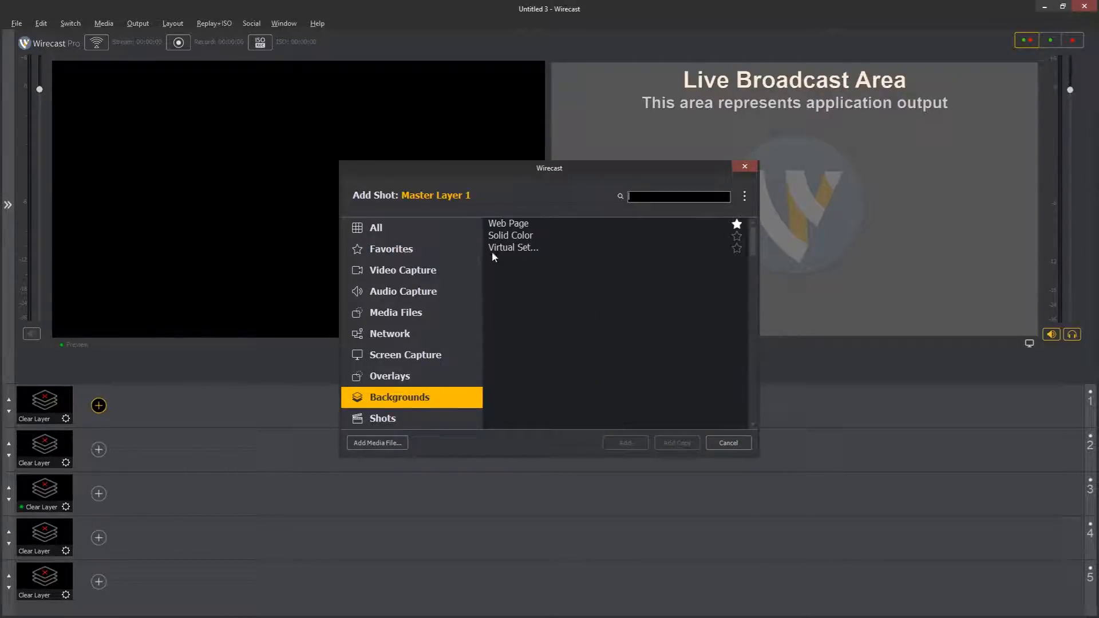
left_click(508, 223)
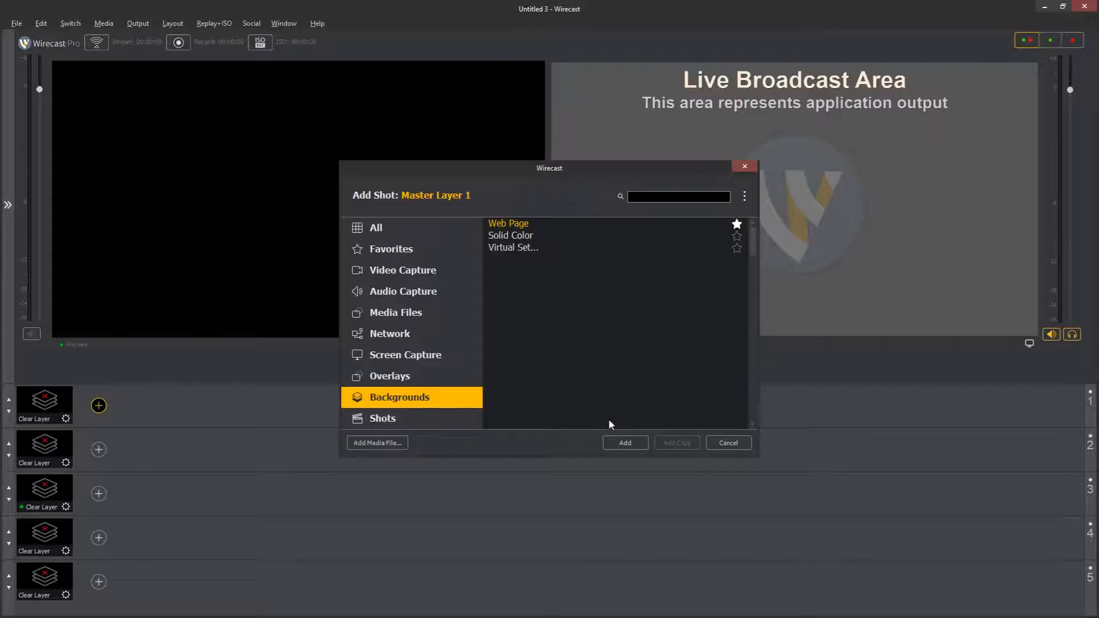
left_click(623, 443)
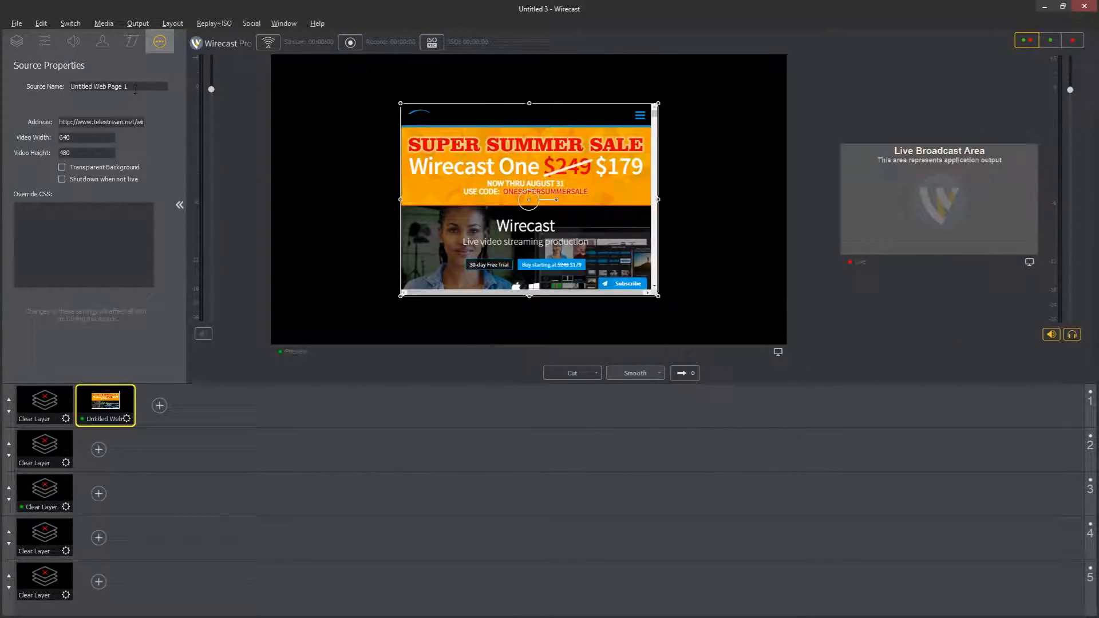
Step: Name the web source 'Singular' and set its video size to 1920 by 1080
type("Singular")
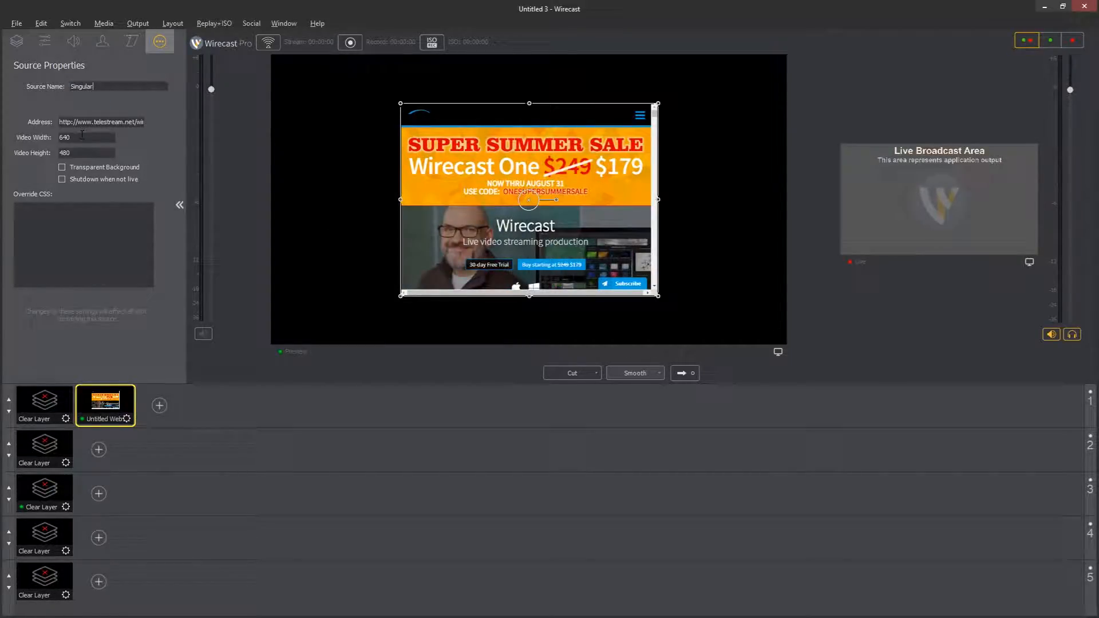
type("1920")
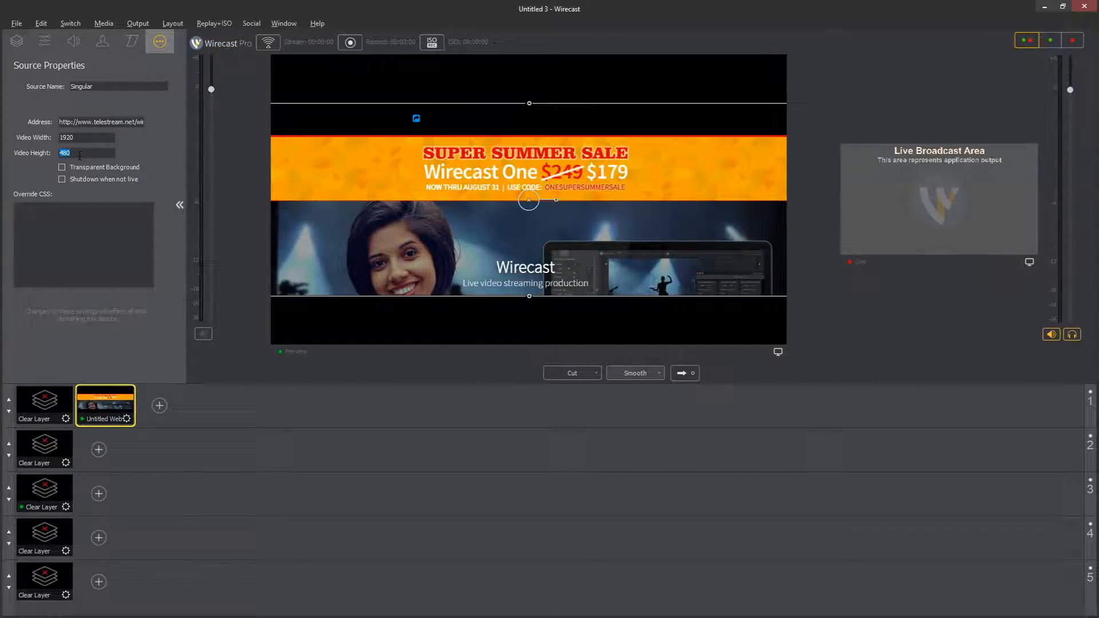
type("1080")
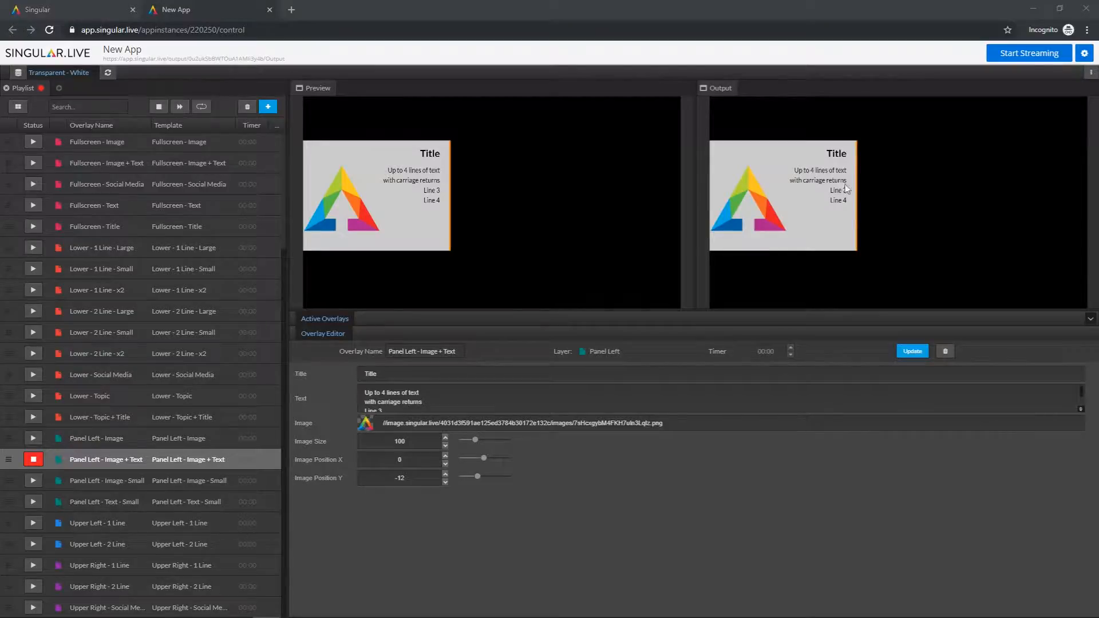
Step: Copy the App Output URL from Singular.live's streaming options
left_click(1081, 53)
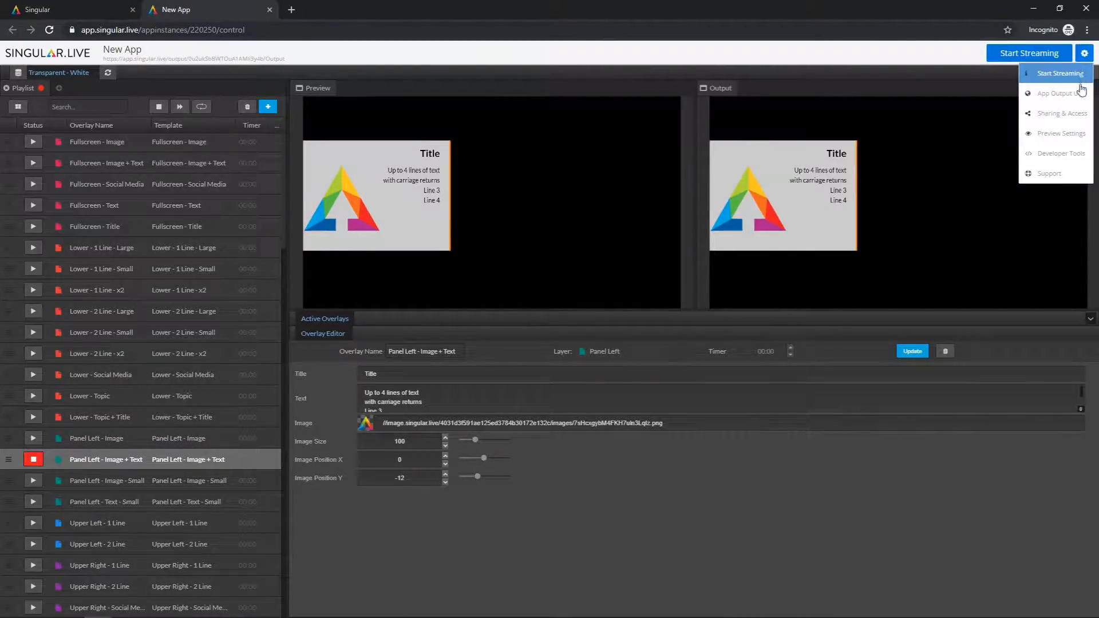
left_click(1056, 94)
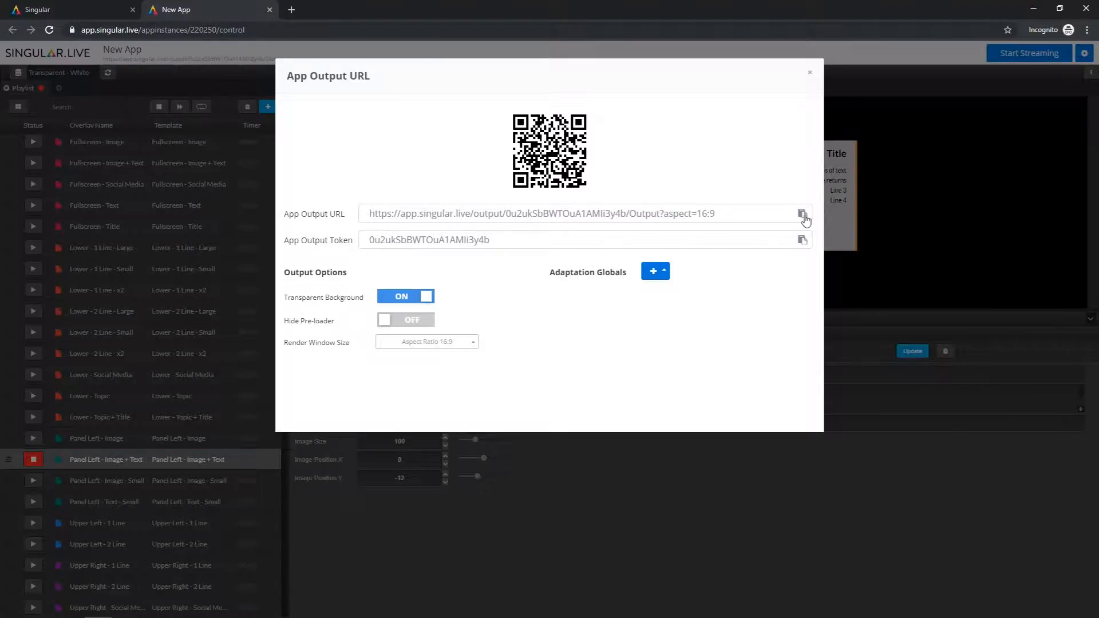
left_click(803, 213)
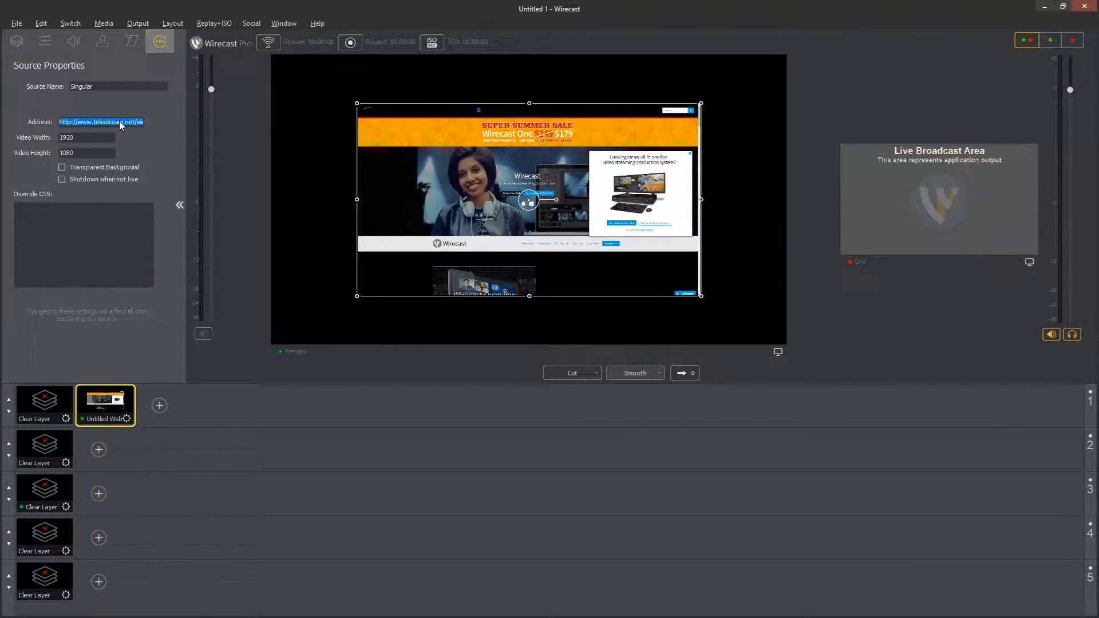
Step: Paste the Singular output URL as the address and enable Transparent Background
type("MIi3y4b/Output?aspect=16:9")
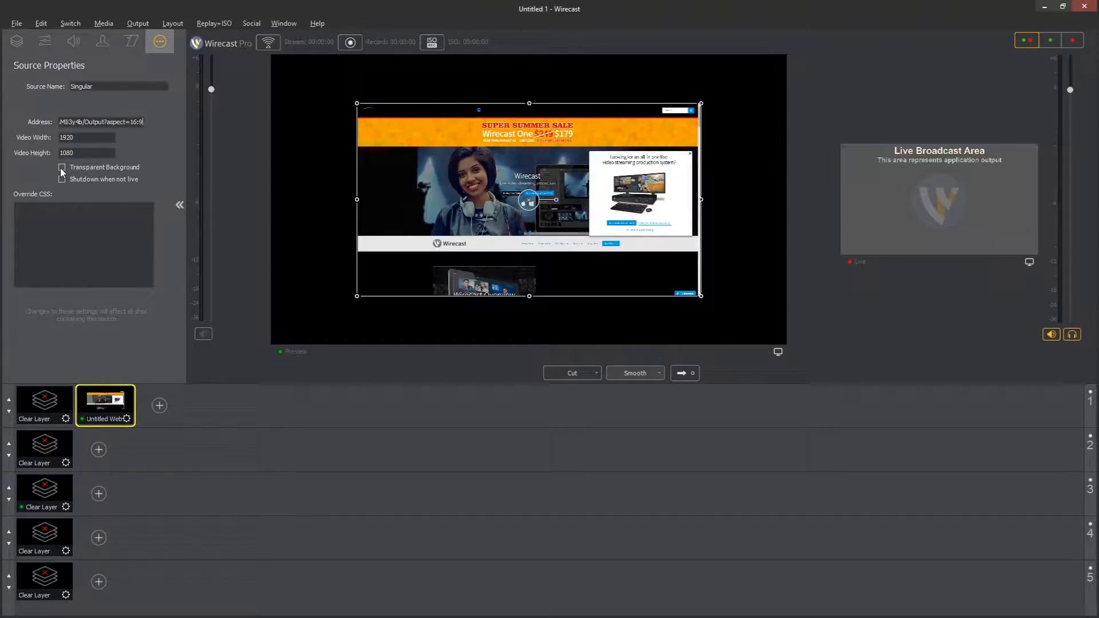
left_click(62, 168)
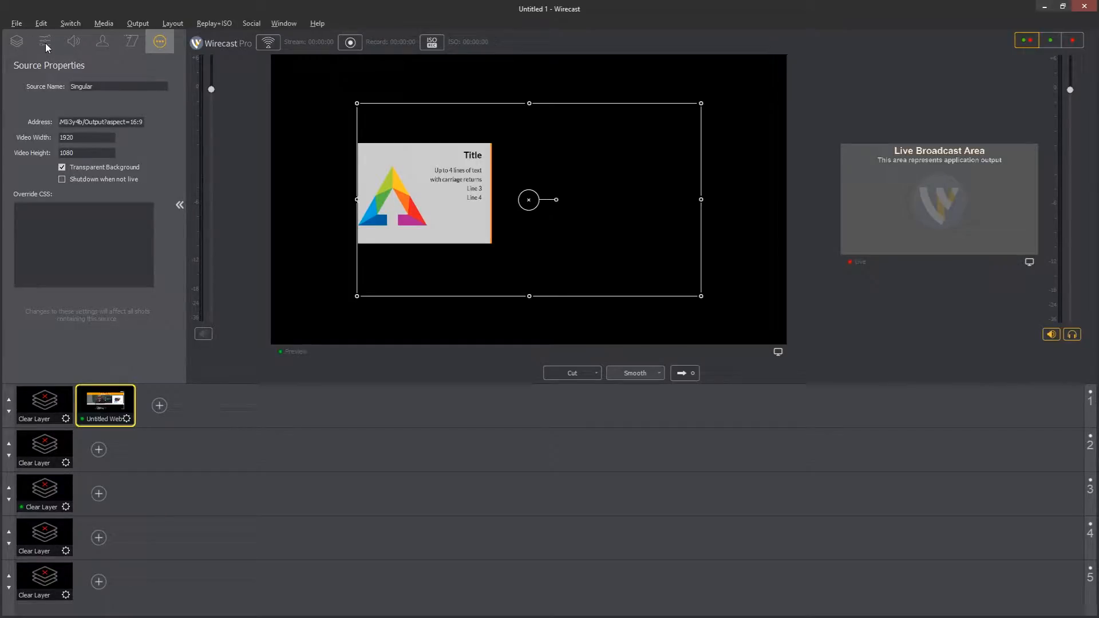
Step: Show the Singular shot's Shot Layer Properties with its position and scale settings
left_click(44, 41)
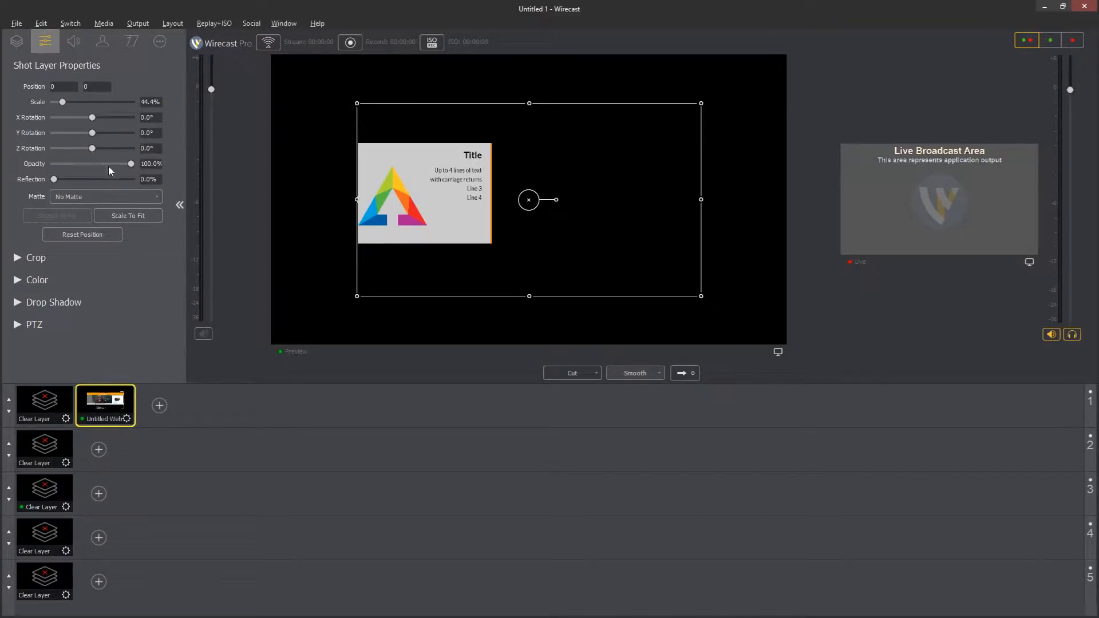